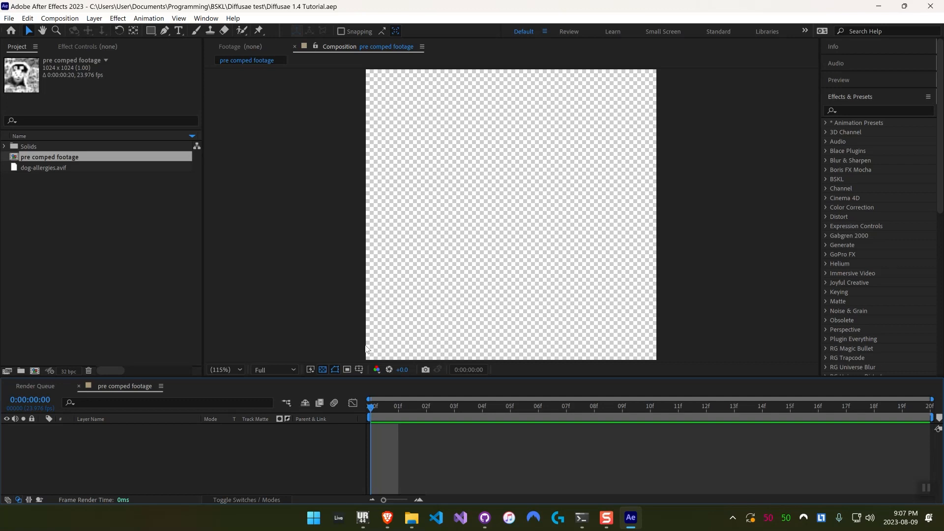
mouse_move(84, 74)
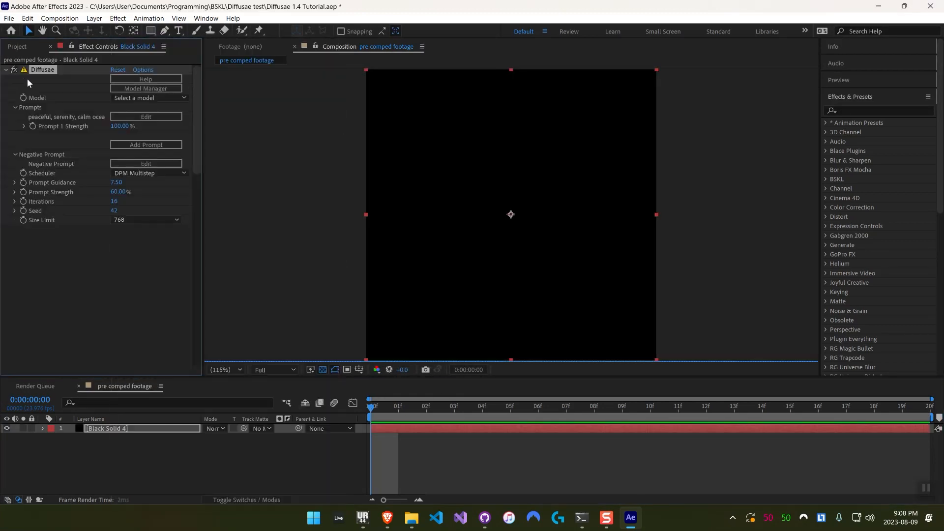
Expand the Diffusae Model dropdown in Effect Controls to list the ControlNet models
click(145, 97)
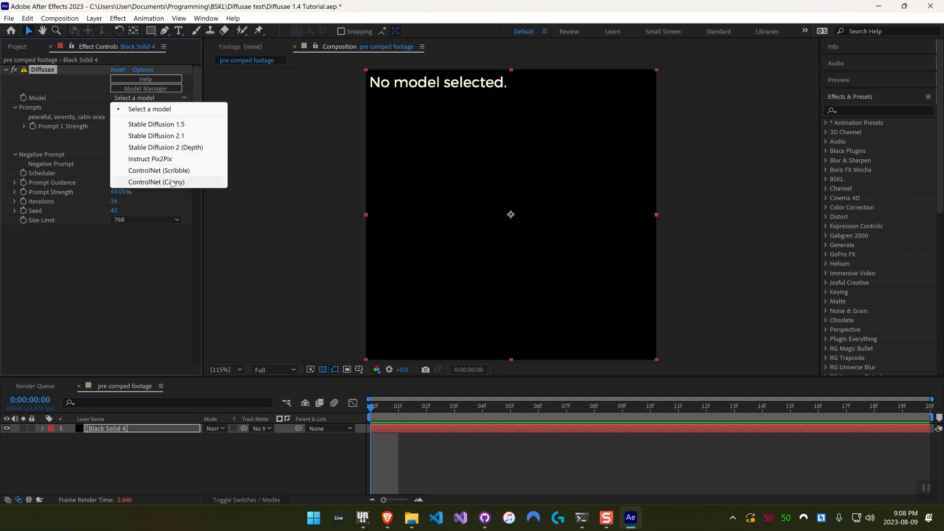
mouse_move(176, 187)
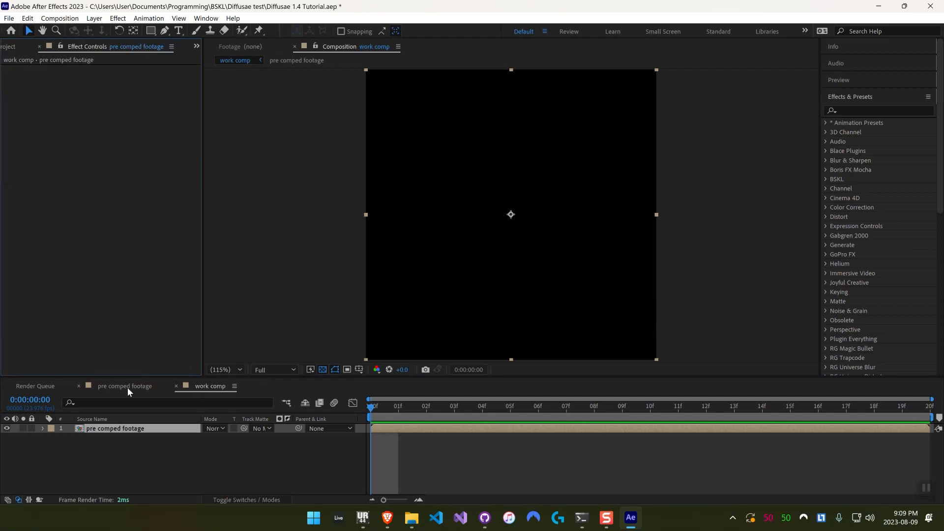
Open Black Solid 4 in its own Layer panel view
double_click(112, 428)
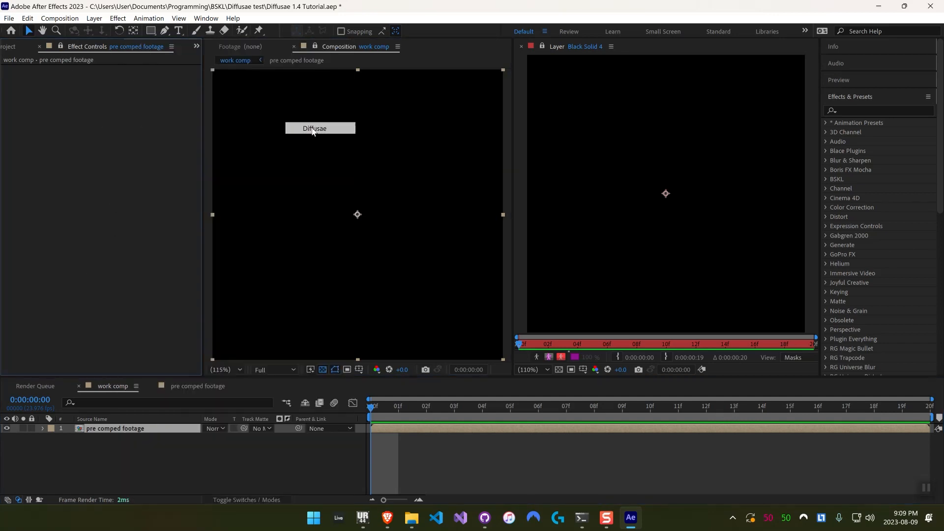
Set the Diffusae model on the pre comped footage layer to ControlNet (Scribble)
click(150, 98)
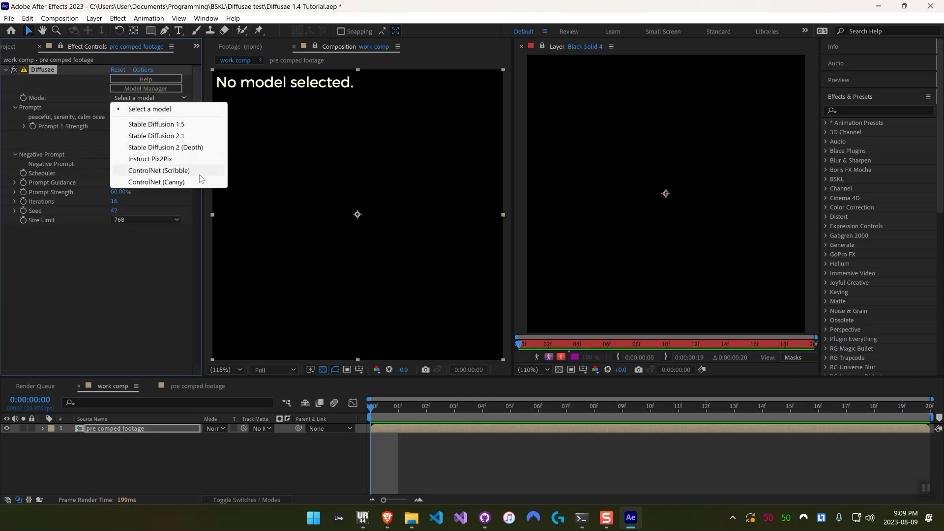
click(159, 171)
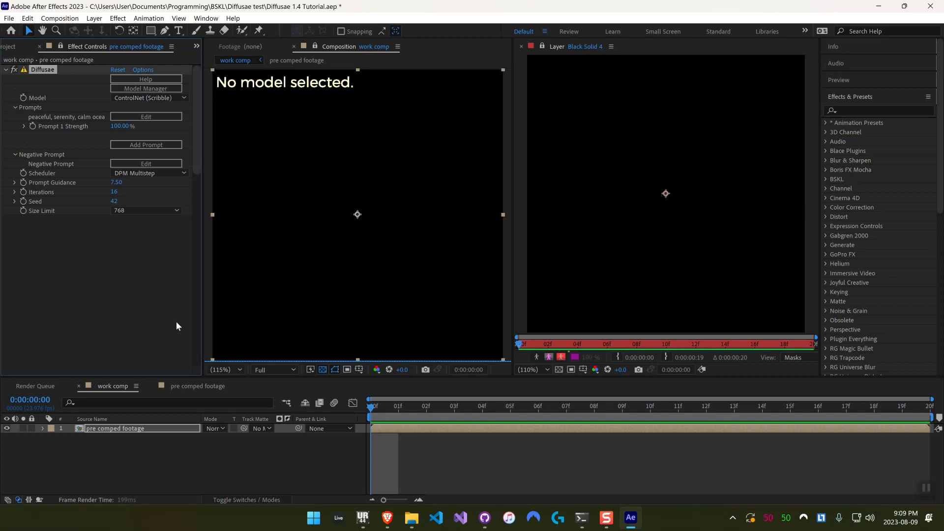
mouse_move(21, 81)
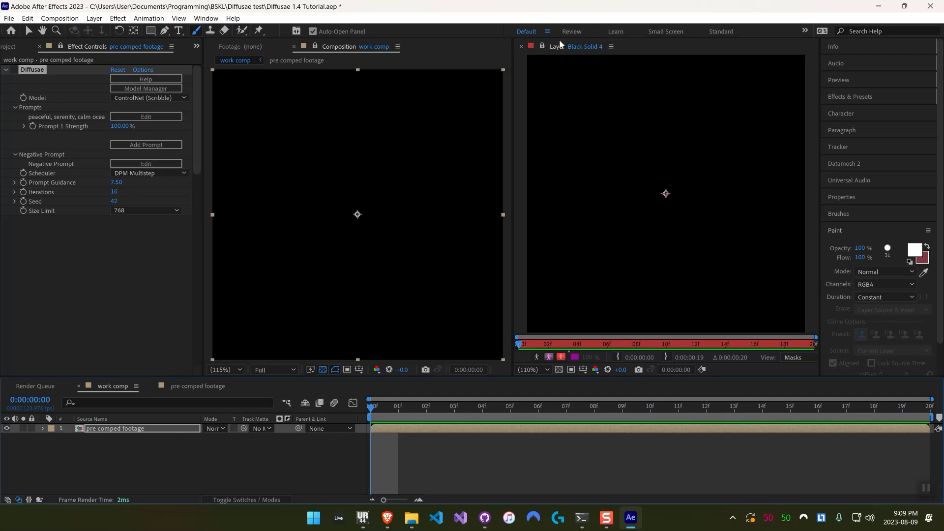
mouse_move(651, 212)
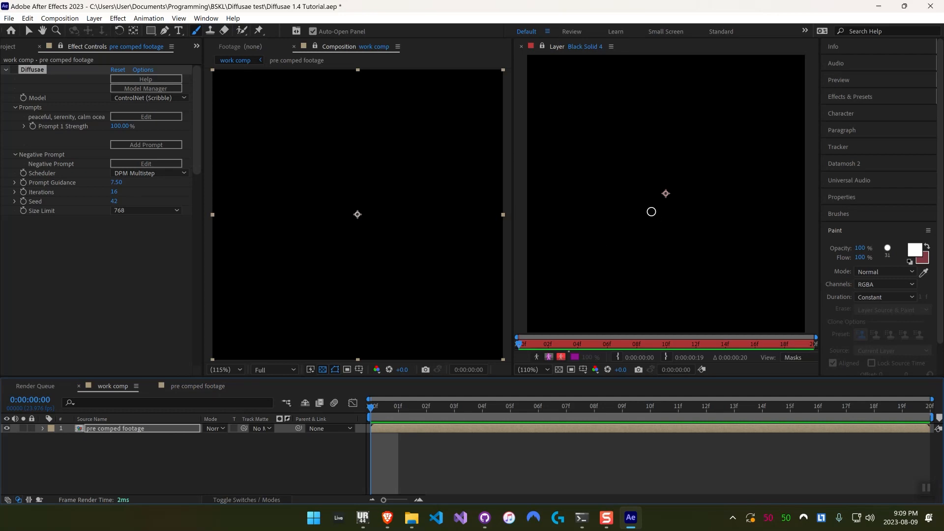
Rewrite the first Diffusae prompt as 'a glass of juice with eyes' and save it
click(146, 117)
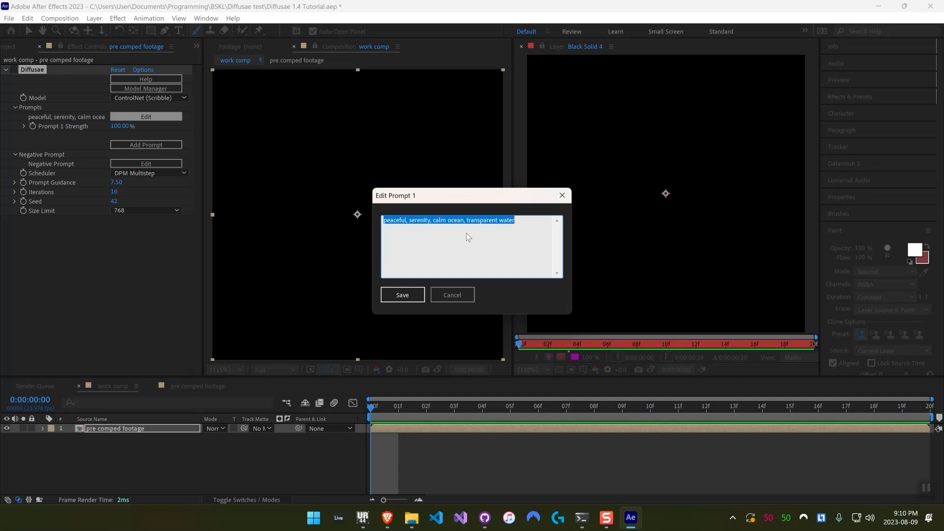
text(a glass of juice)
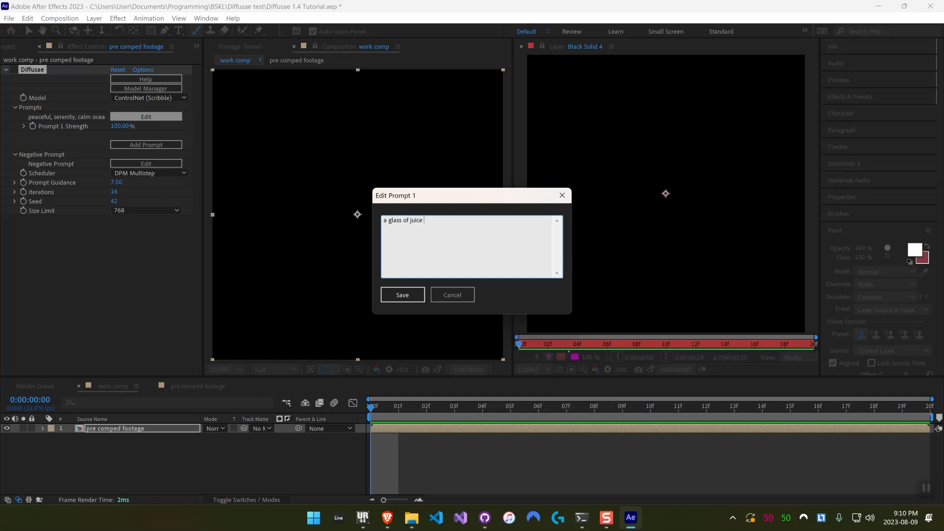
text(with eyes, p)
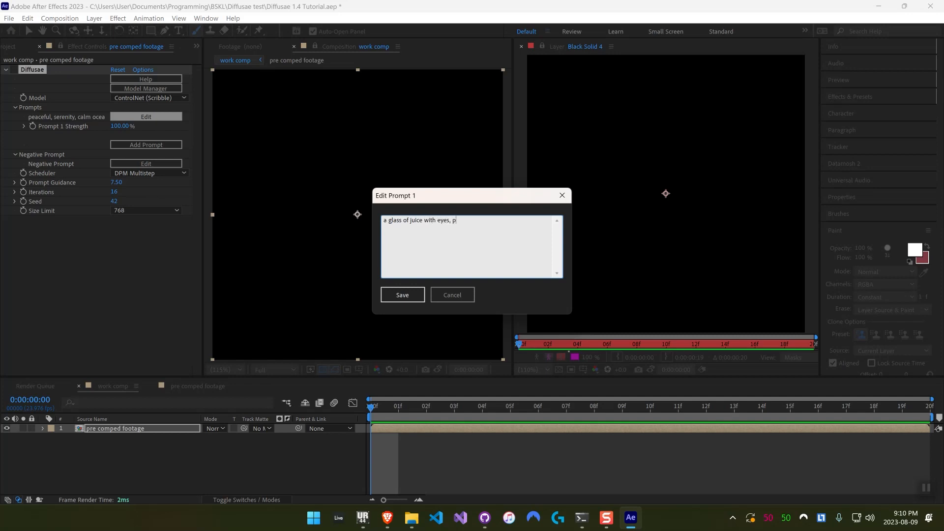
click(401, 295)
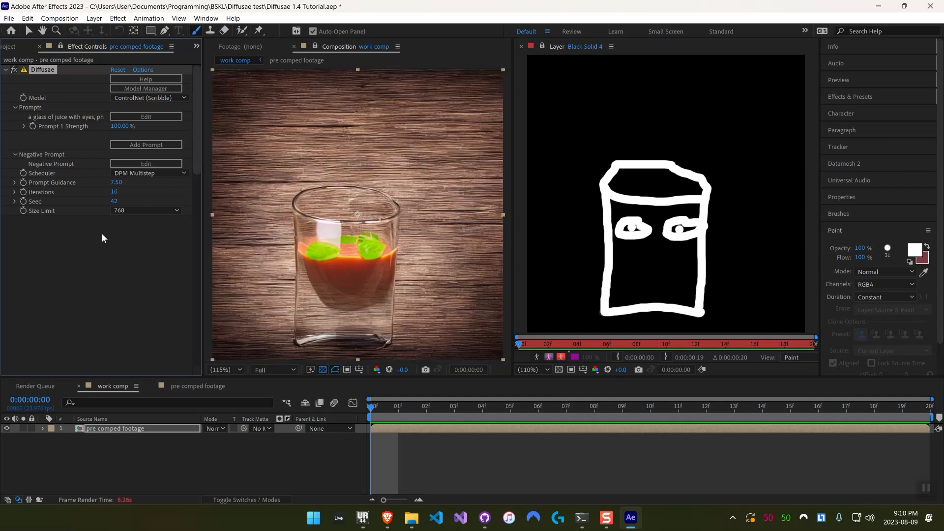
mouse_move(107, 236)
text(742)
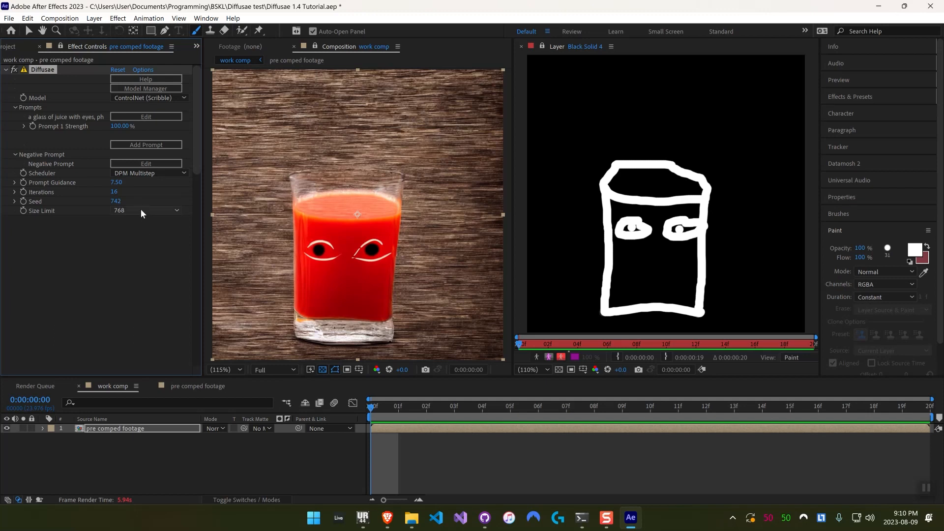
Change the Diffusae size limit to 512, then raise it to 1024
click(145, 210)
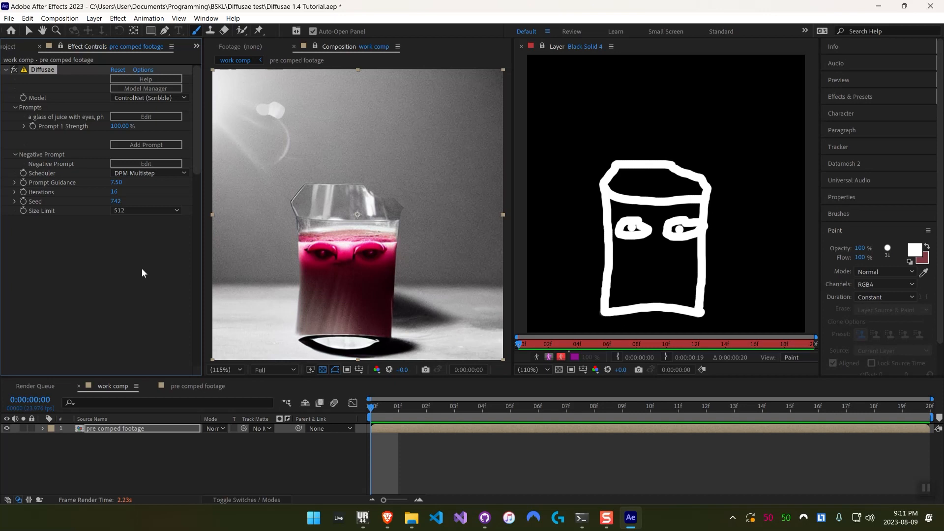
click(144, 210)
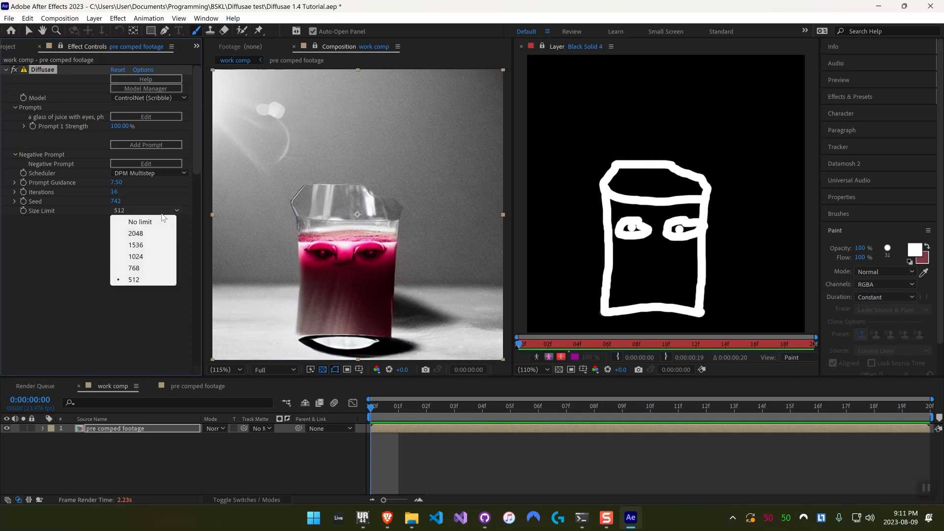
click(135, 256)
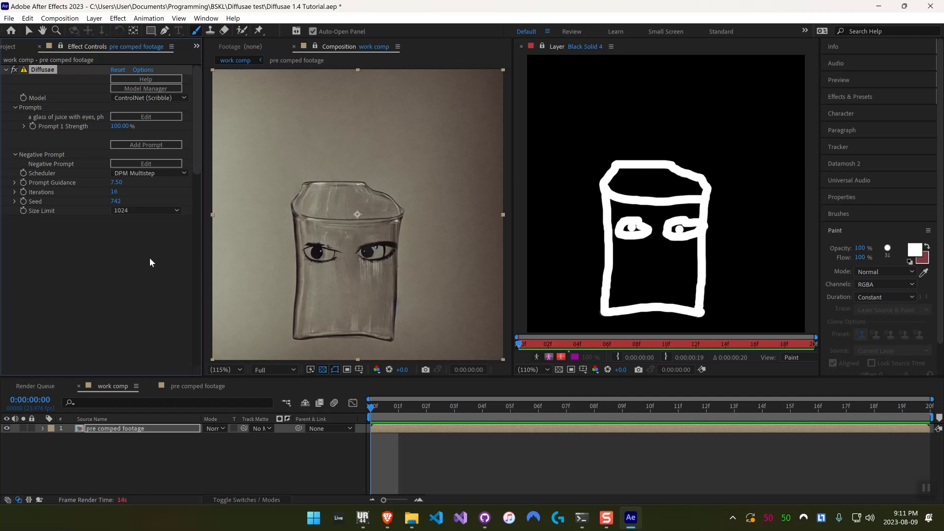
mouse_move(170, 184)
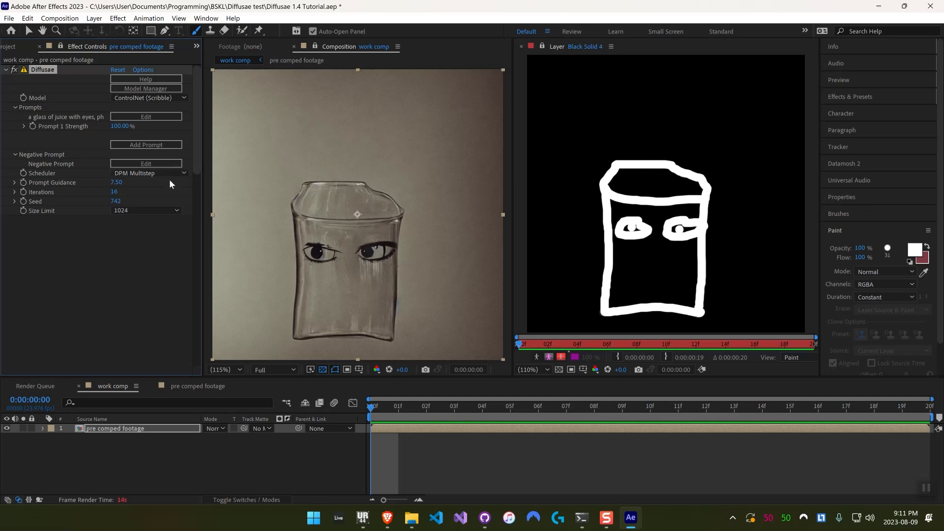
click(145, 209)
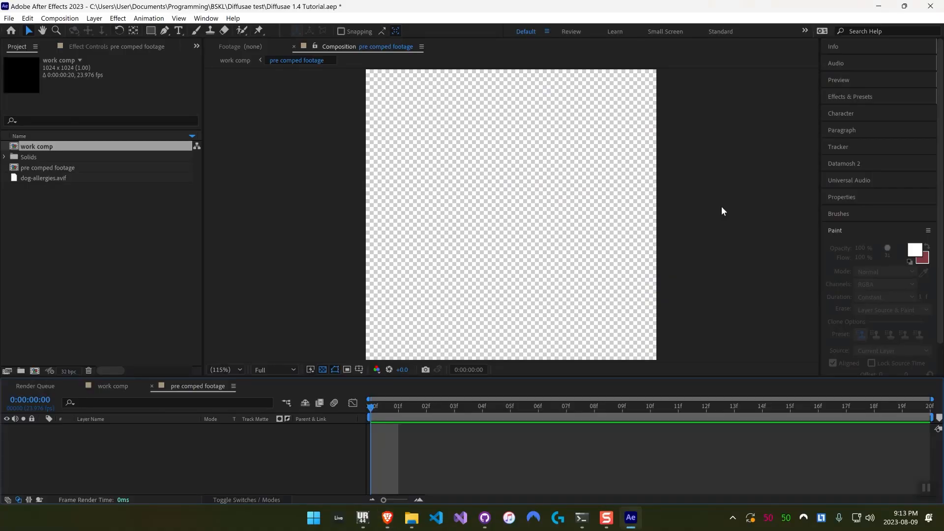
mouse_move(412, 517)
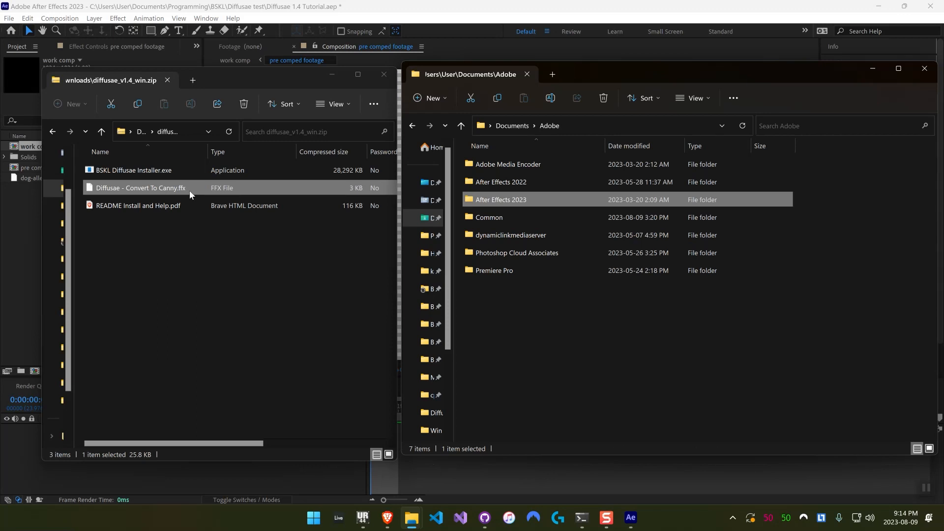
Select Diffusae - Convert To Canny.ffx and open the After Effects 2023 User Presets folder
click(139, 205)
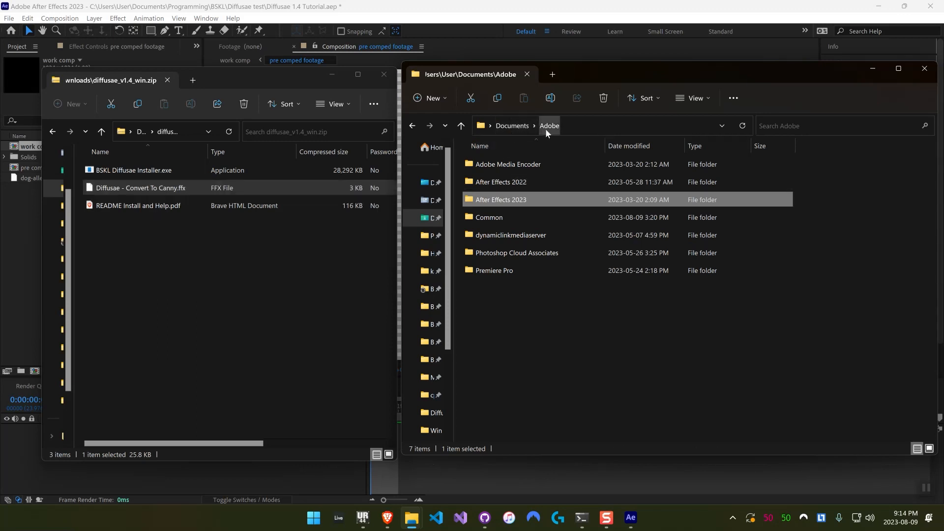
double_click(500, 199)
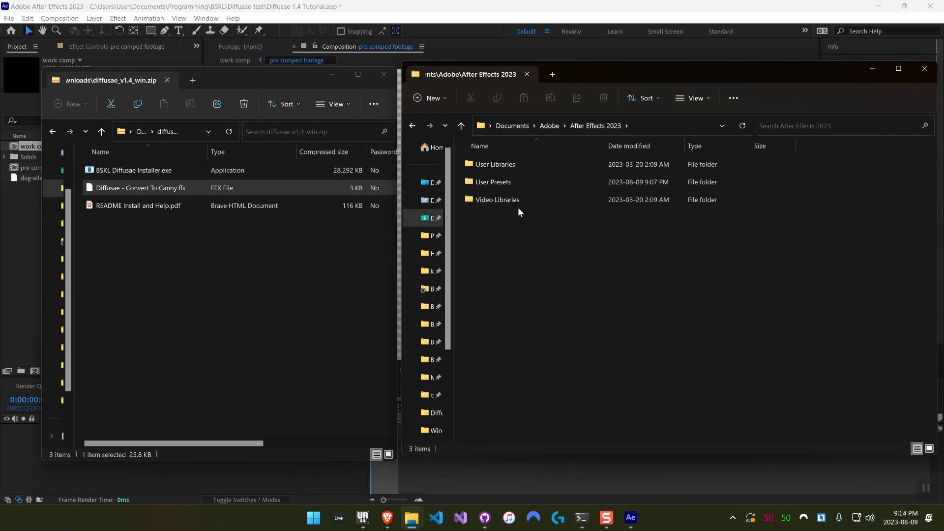
double_click(493, 182)
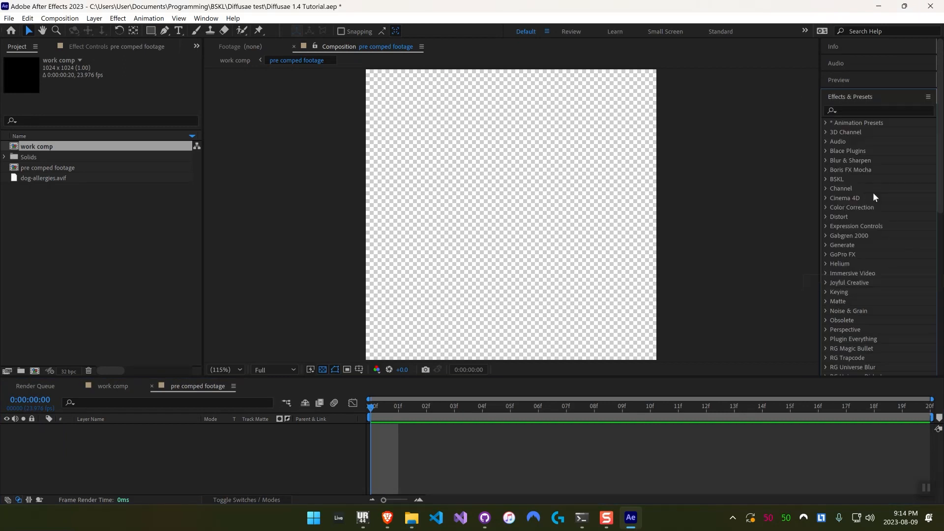
mouse_move(863, 195)
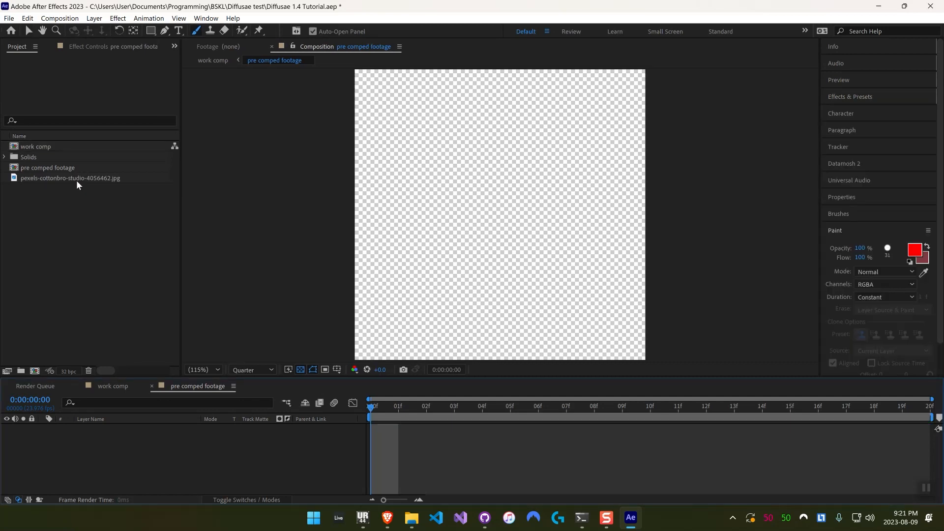
Select the pexels dog-on-yellow-chair photo to import
click(70, 178)
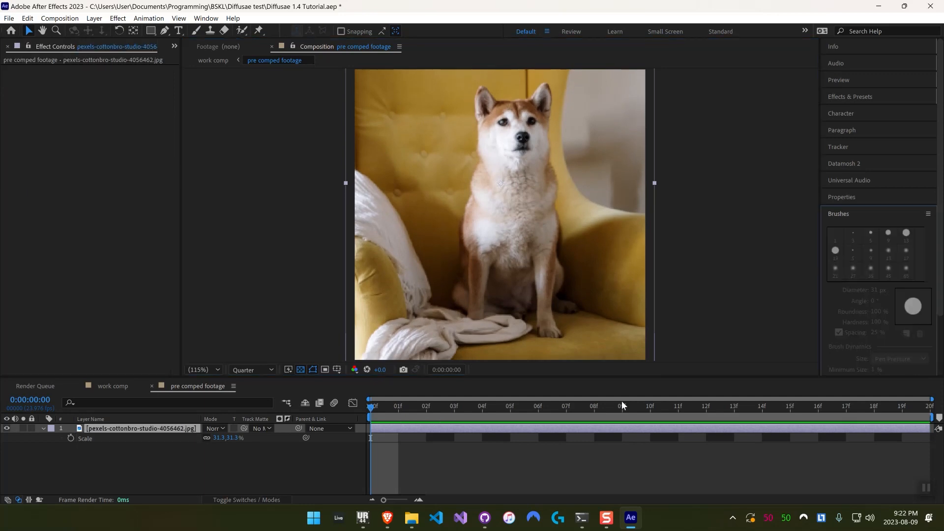
mouse_move(851, 101)
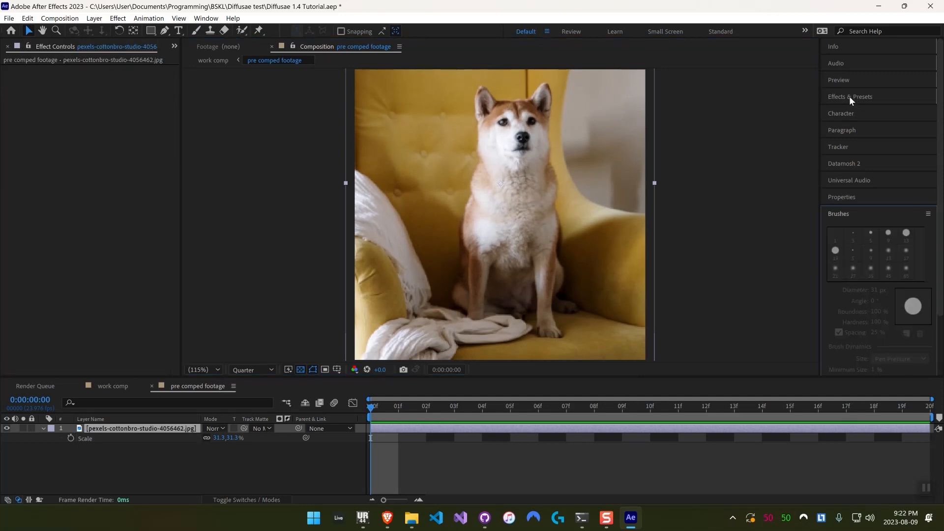
Search Effects & Presets for 'diffus' and apply the Convert To Canny preset
text(diffusae)
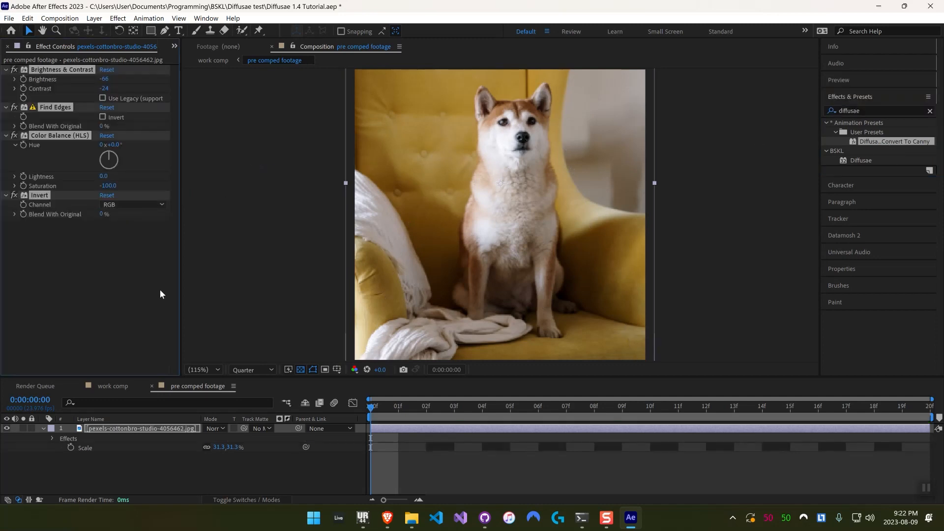
click(14, 196)
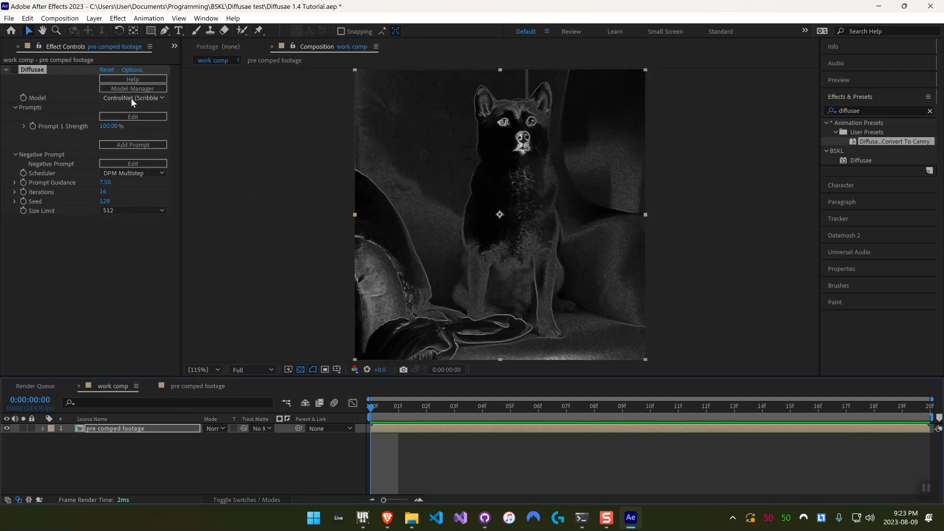
Choose ControlNet (Canny) and save the prompt 'a lion sitting on a chair, photo'
click(131, 116)
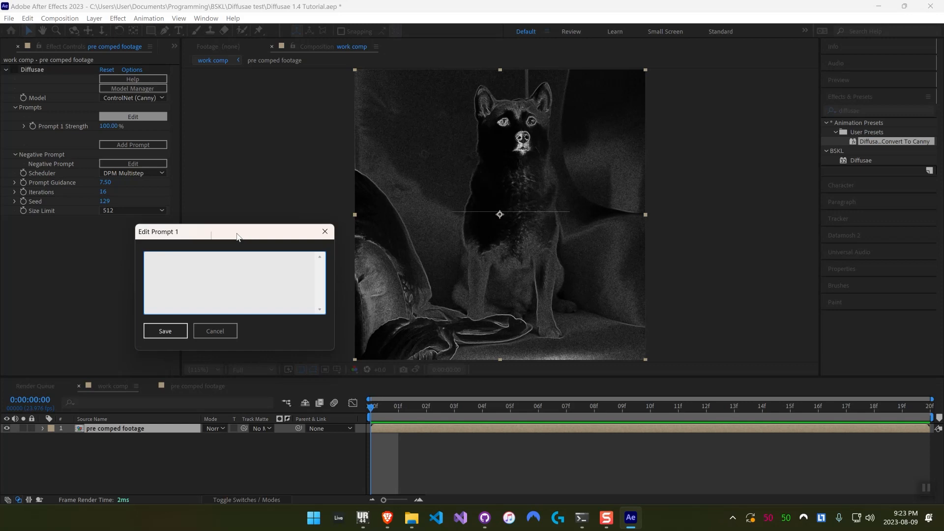
text(a lion sitting on)
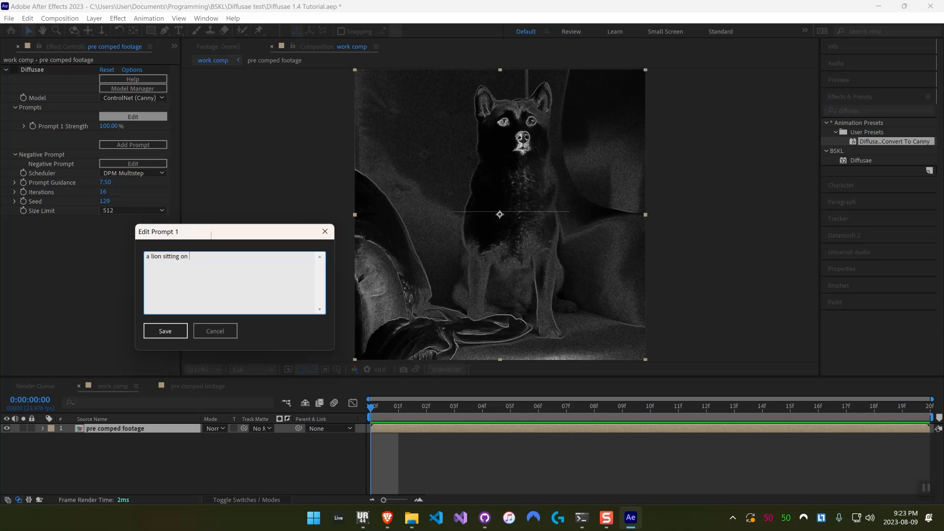
text(a chair, photo)
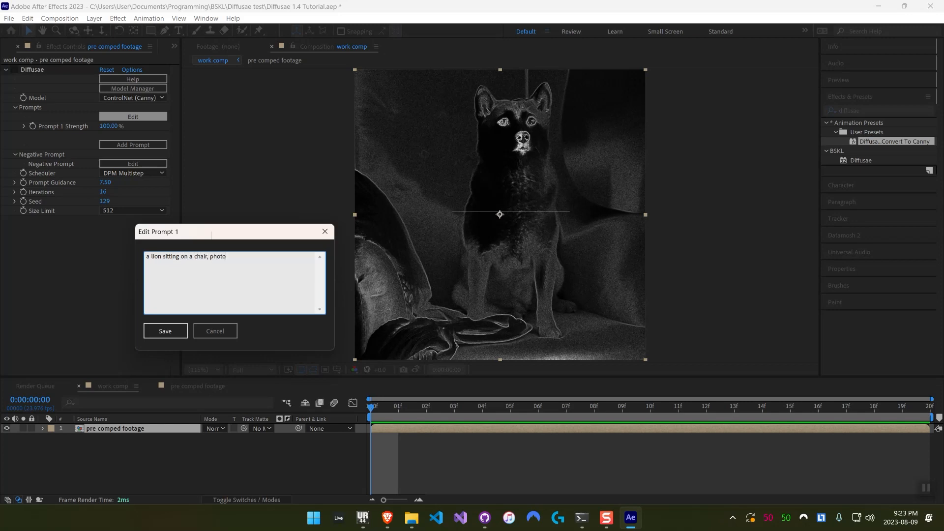
click(165, 330)
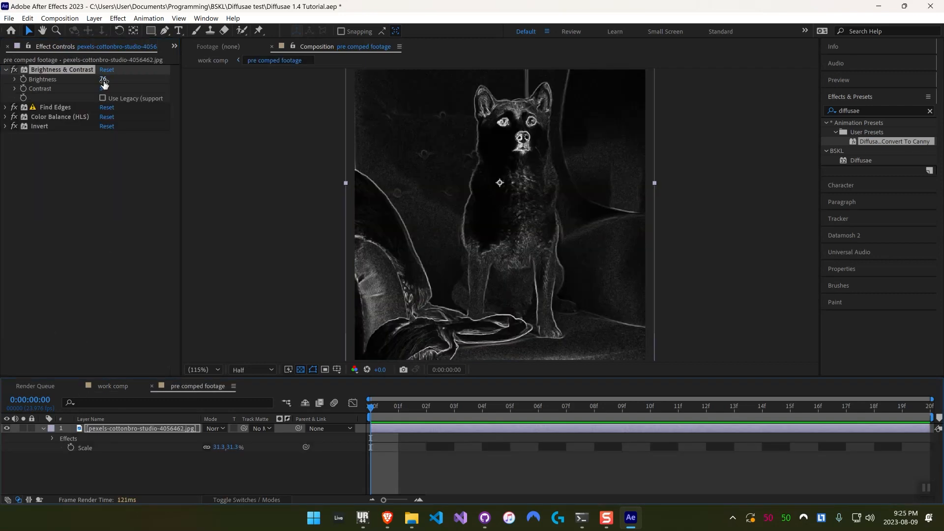
Preview at Full resolution, apply Curves to the edge image, and view work comp
click(252, 370)
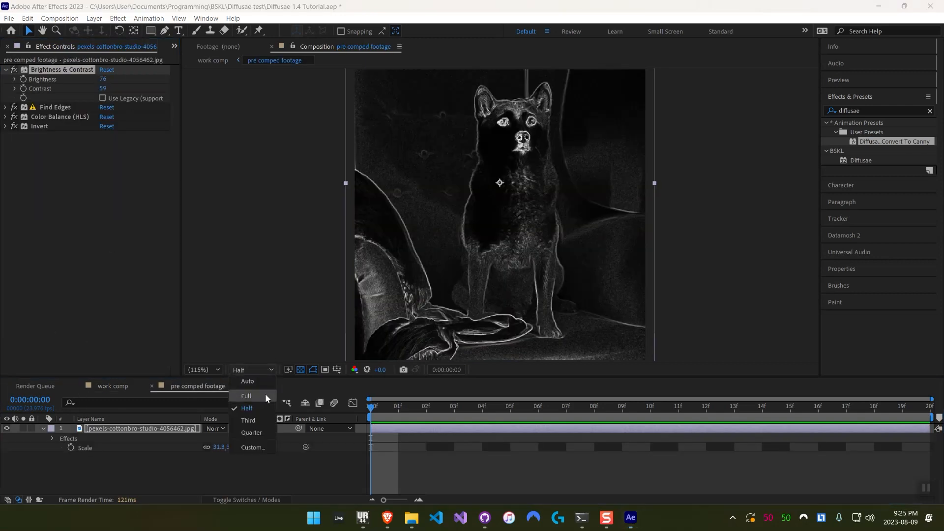
click(245, 395)
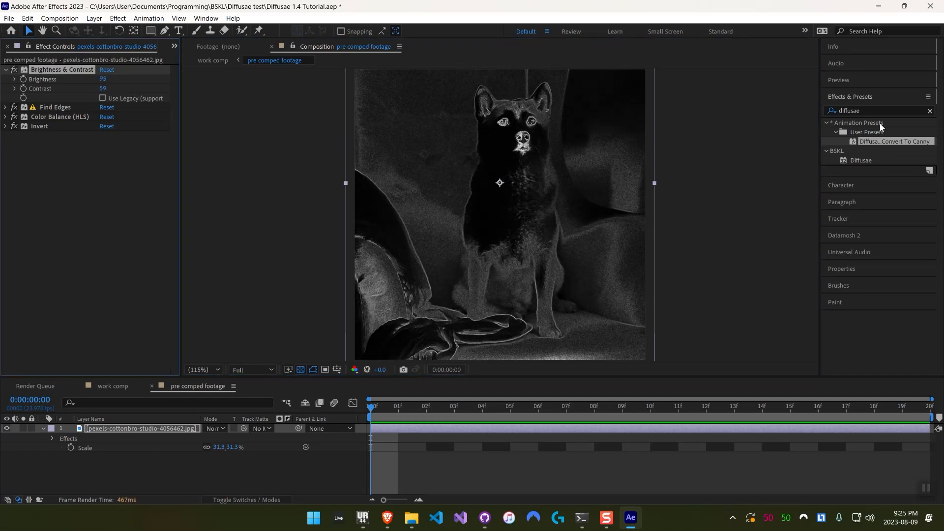
text(curves)
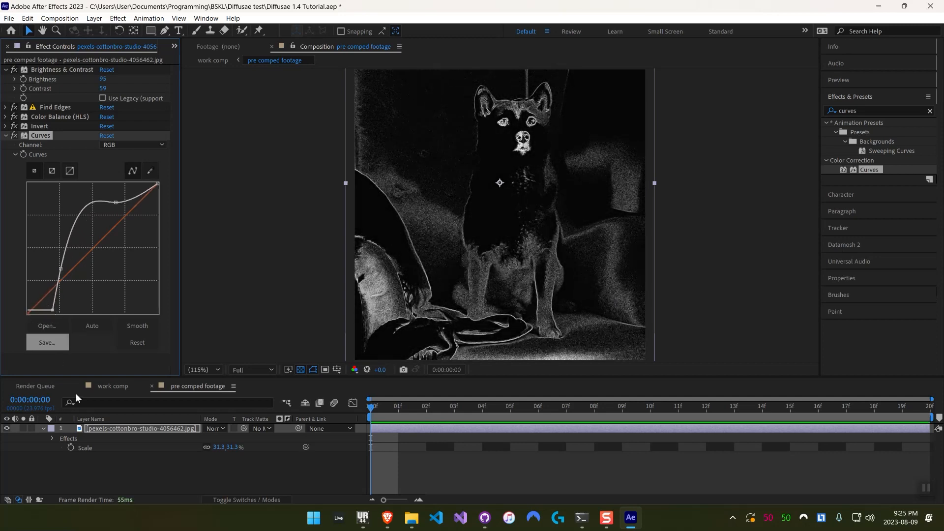
click(112, 386)
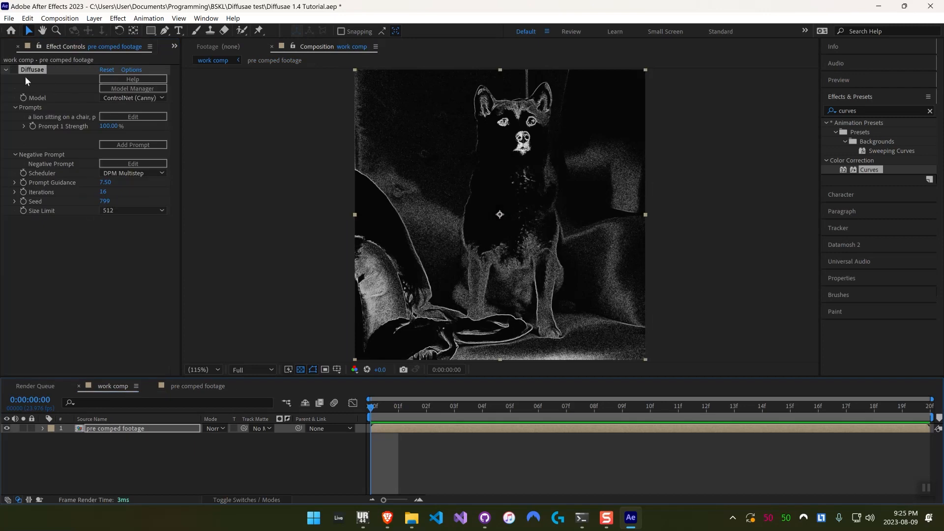